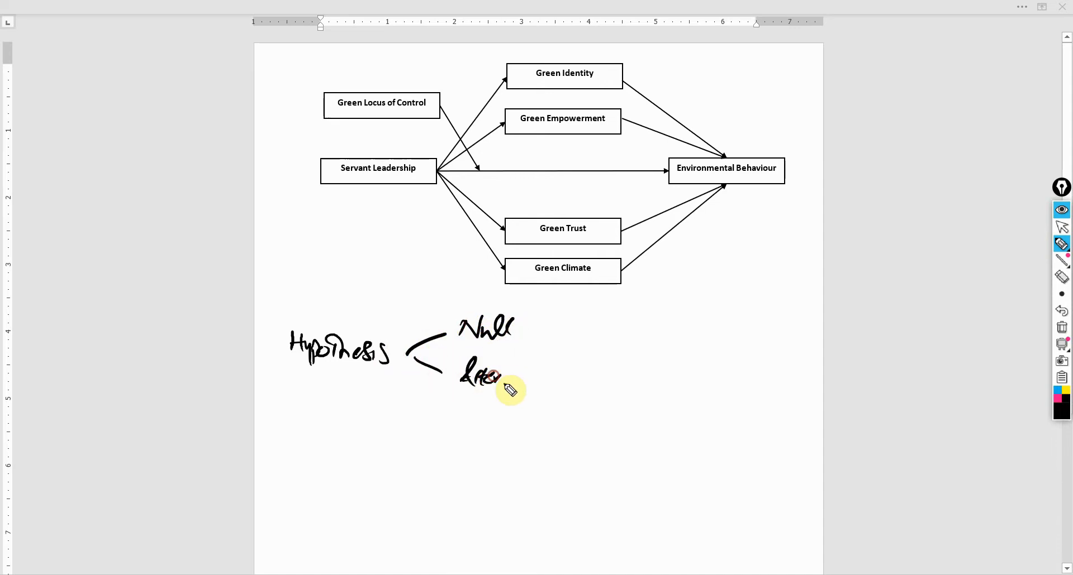
# Step: Write that the Null hypothesis means no or negative, beside the Alternate branch
pyautogui.moveTo(503, 375); pyautogui.dragTo(551, 377)
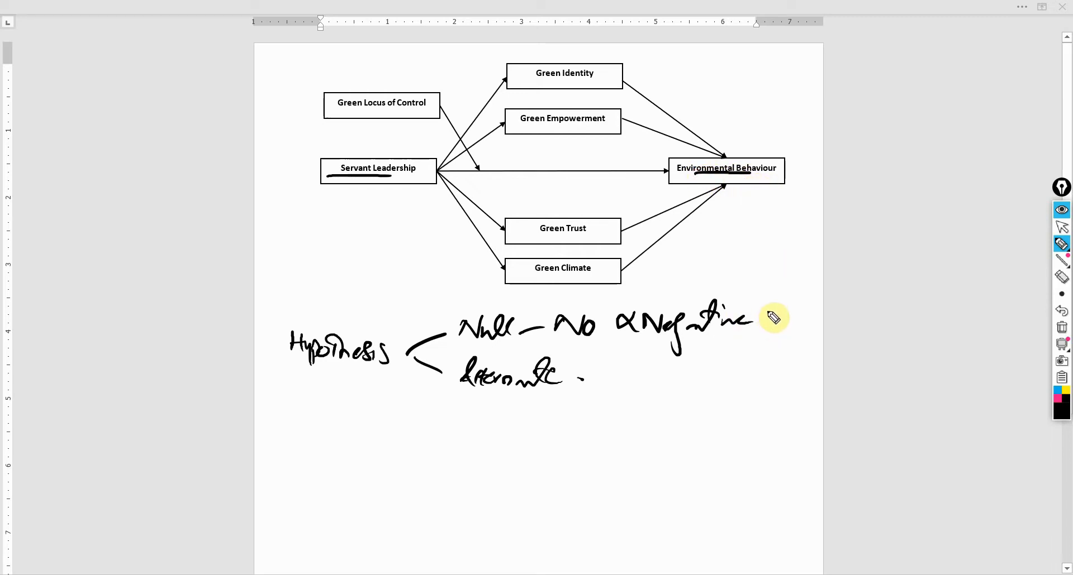
# Step: Circle and underline the word Negative, then circle No after Null
pyautogui.moveTo(671, 335); pyautogui.dragTo(777, 329)
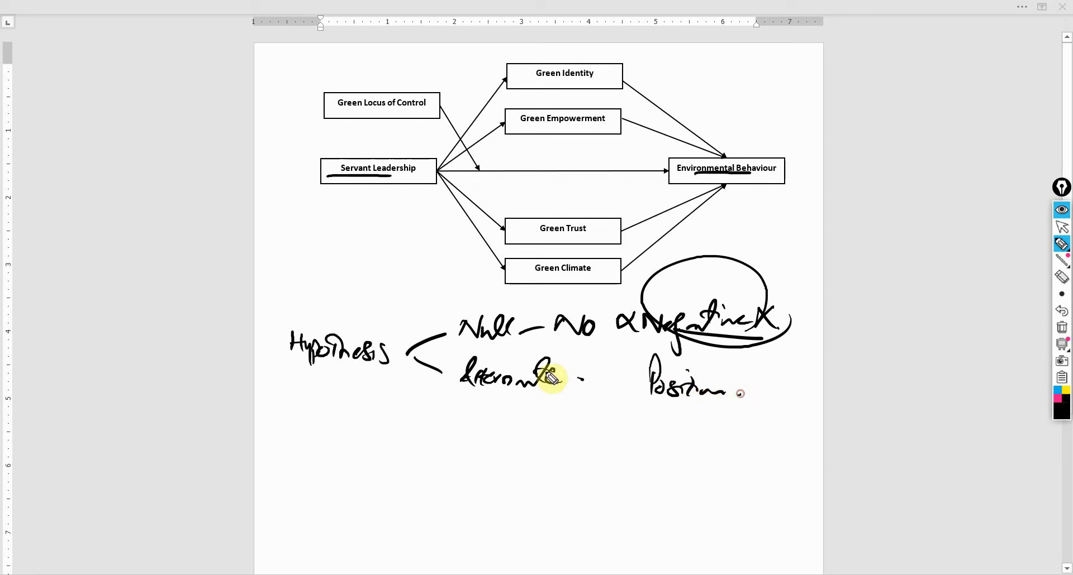
pyautogui.moveTo(632, 345); pyautogui.dragTo(749, 352)
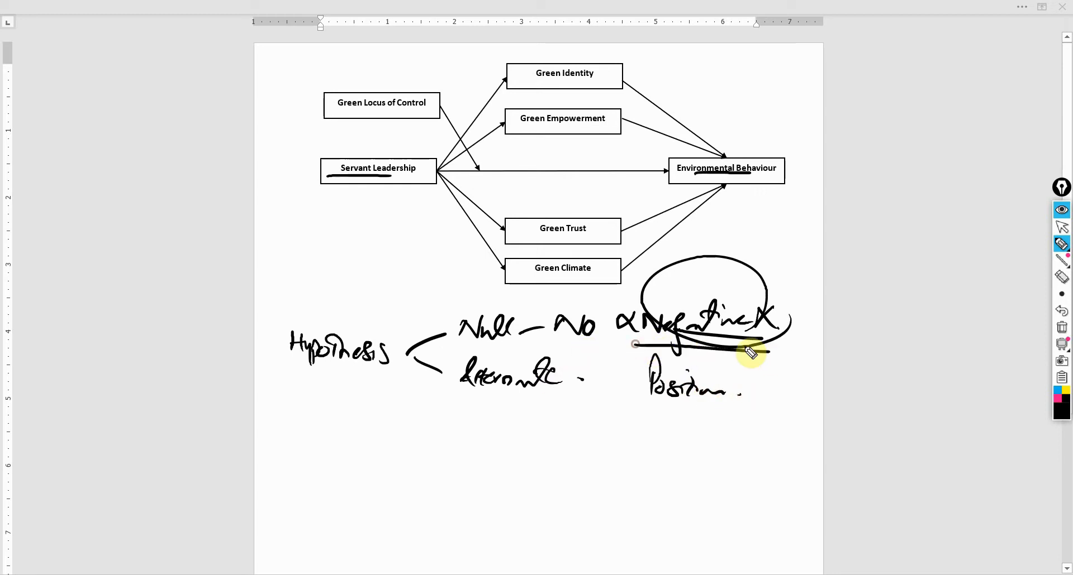
pyautogui.moveTo(749, 352); pyautogui.dragTo(825, 342)
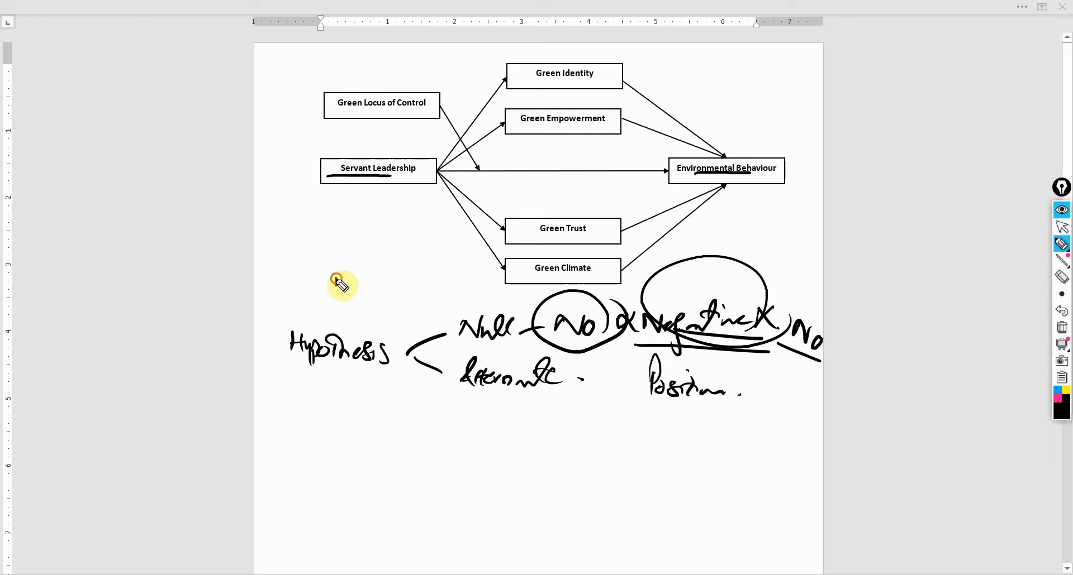
# Step: Write Non above the notes, circle the Alternate branch, then erase all handwriting from the page
pyautogui.moveTo(333, 286); pyautogui.dragTo(383, 290)
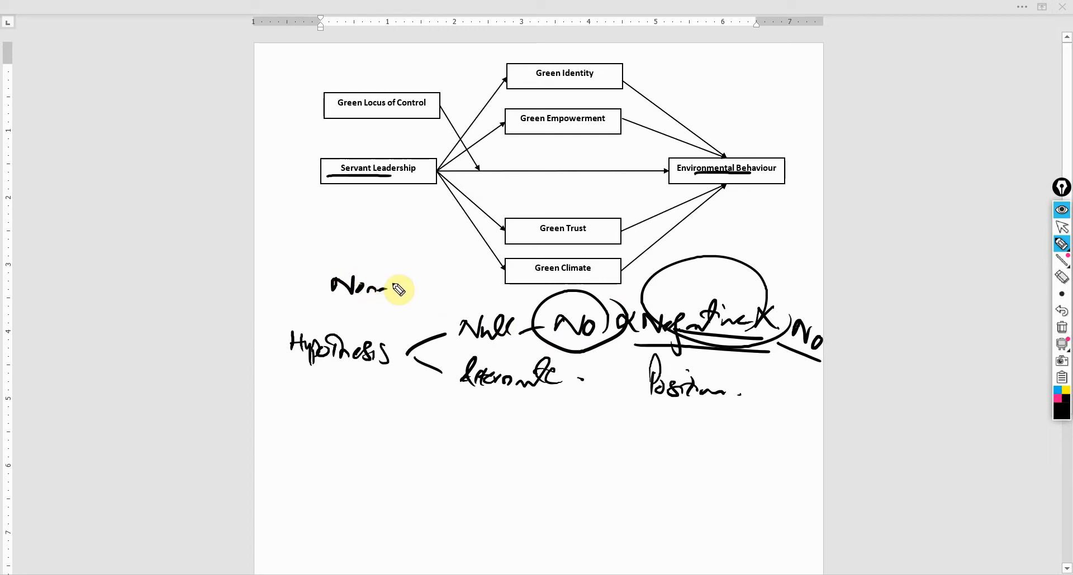
pyautogui.moveTo(436, 286)
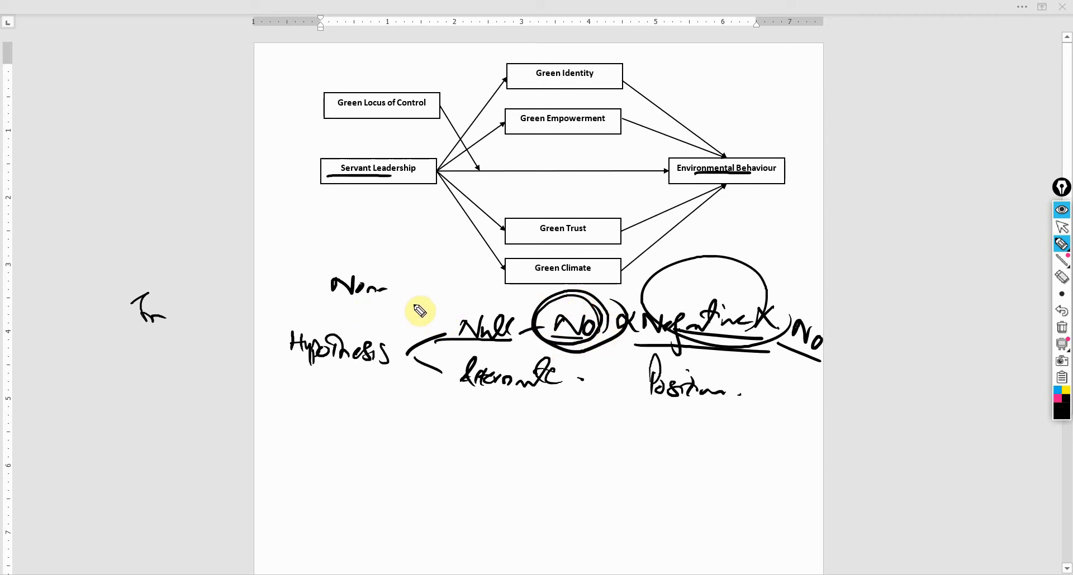
pyautogui.moveTo(407, 305)
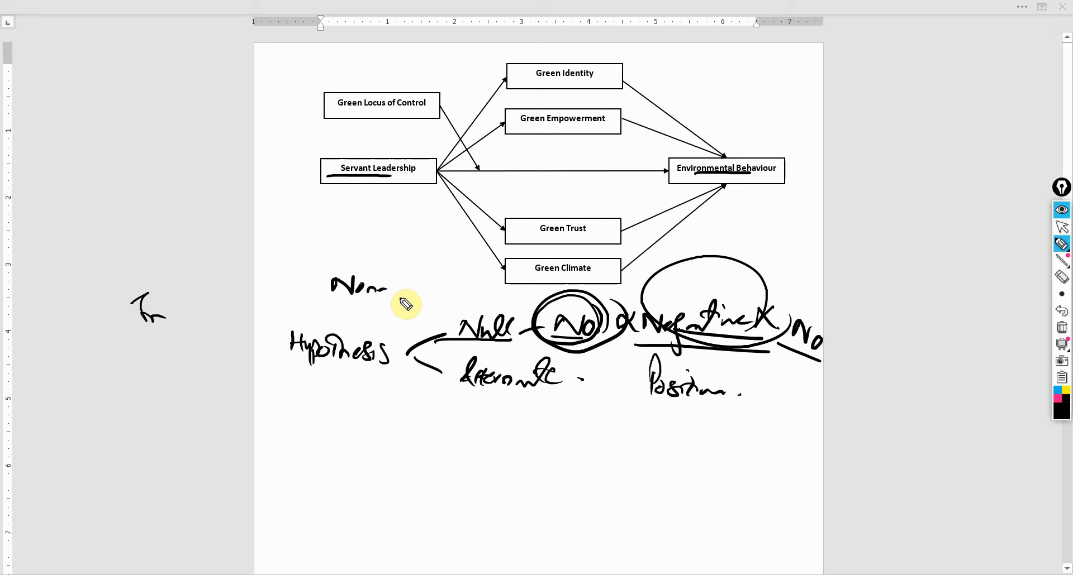
pyautogui.moveTo(449, 391); pyautogui.dragTo(599, 399)
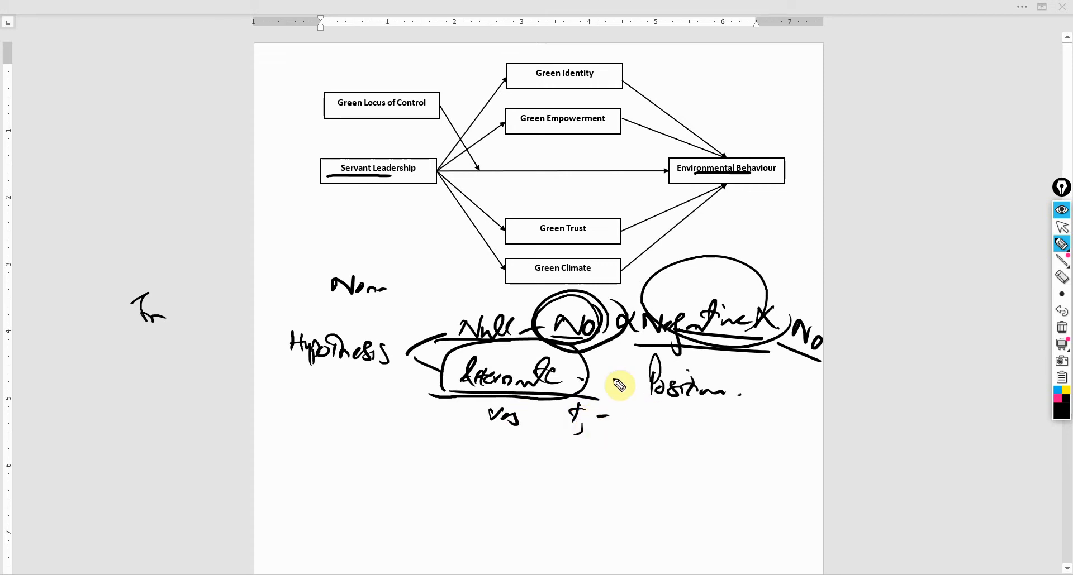
pyautogui.moveTo(1029, 282)
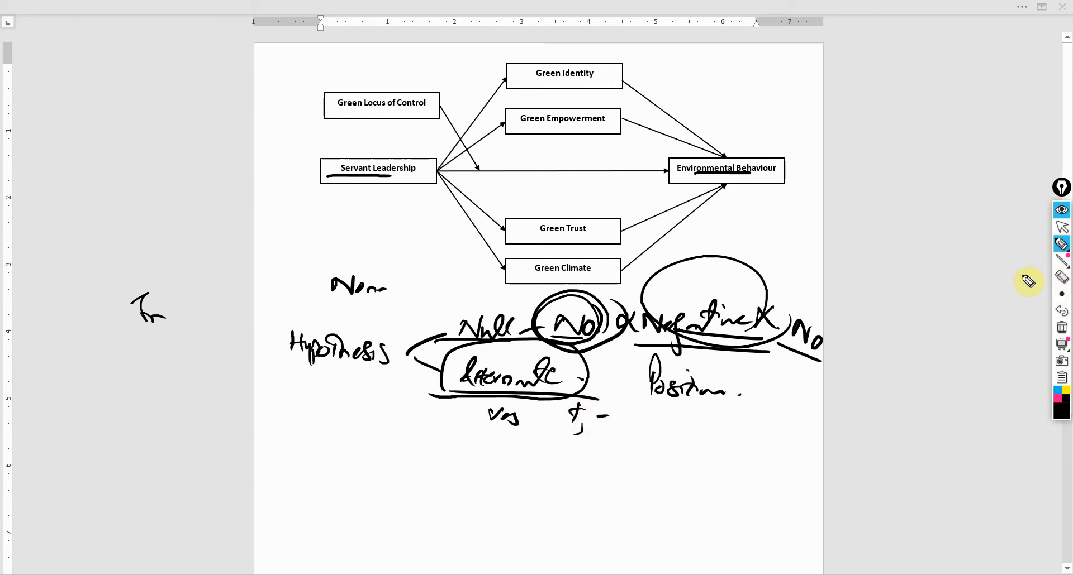
pyautogui.click(1062, 311)
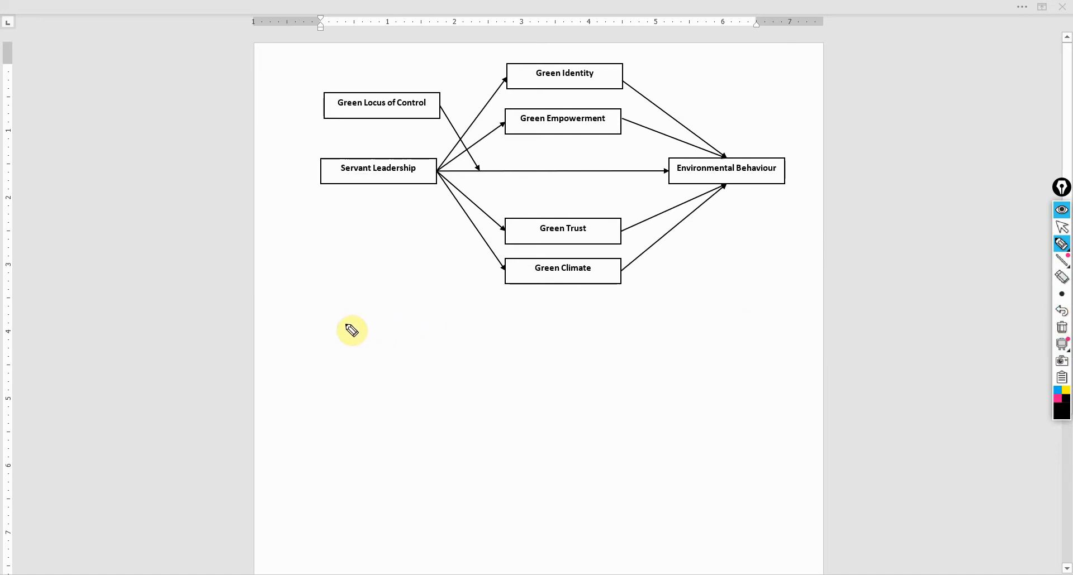
pyautogui.moveTo(314, 320)
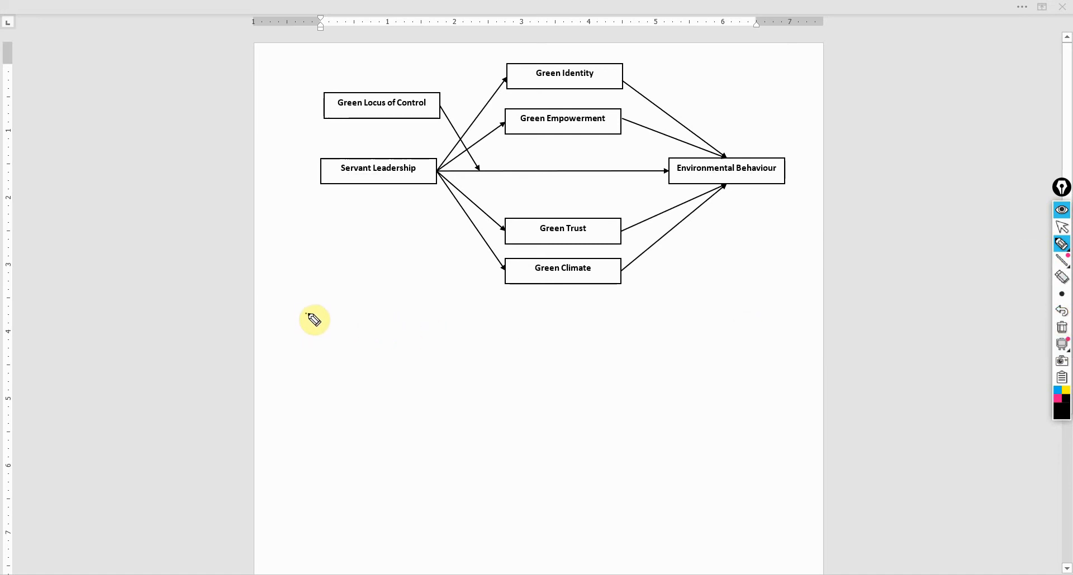
# Step: Write $100,000 below the diagram leading to a boxed 10 cents note
pyautogui.moveTo(301, 325); pyautogui.dragTo(339, 325)
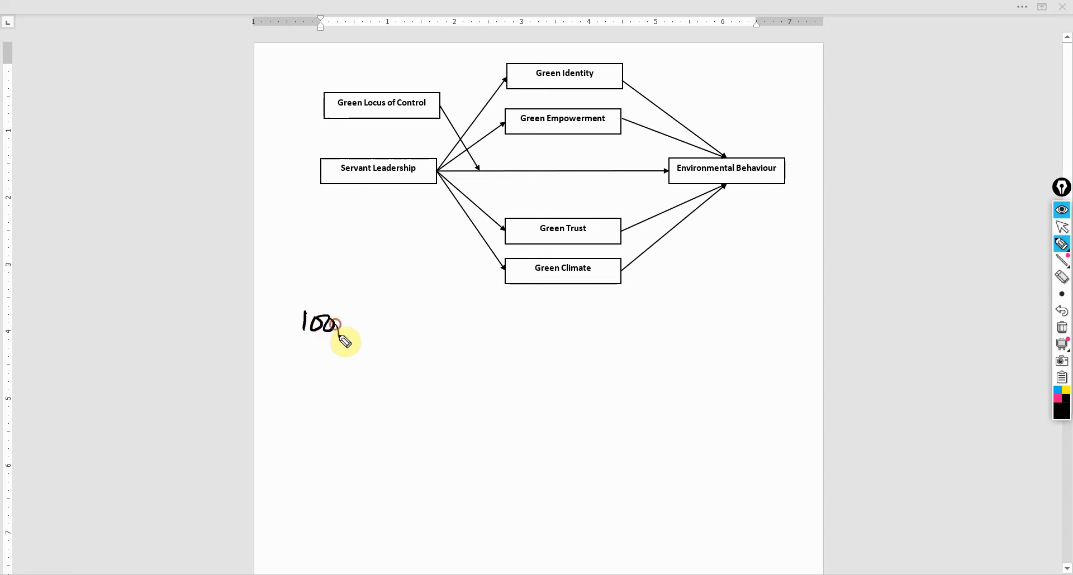
pyautogui.moveTo(335, 325); pyautogui.dragTo(380, 325)
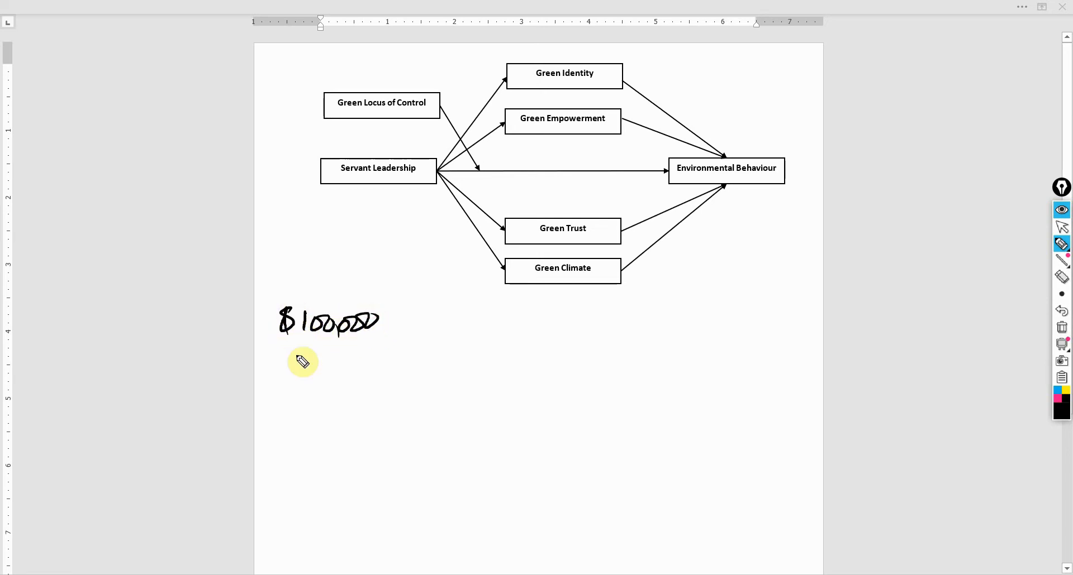
pyautogui.moveTo(398, 328)
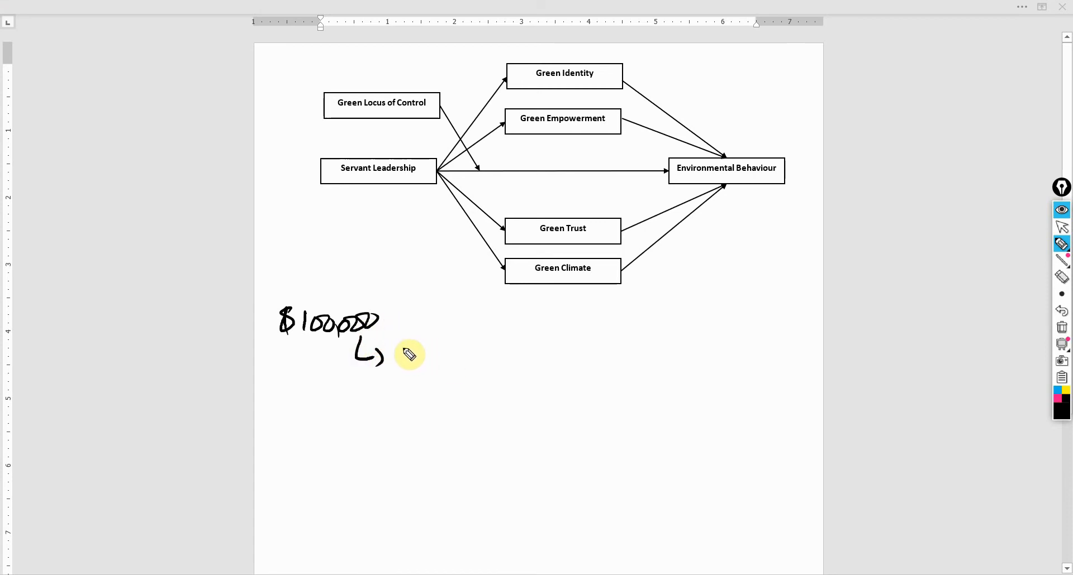
pyautogui.moveTo(396, 359); pyautogui.dragTo(427, 359)
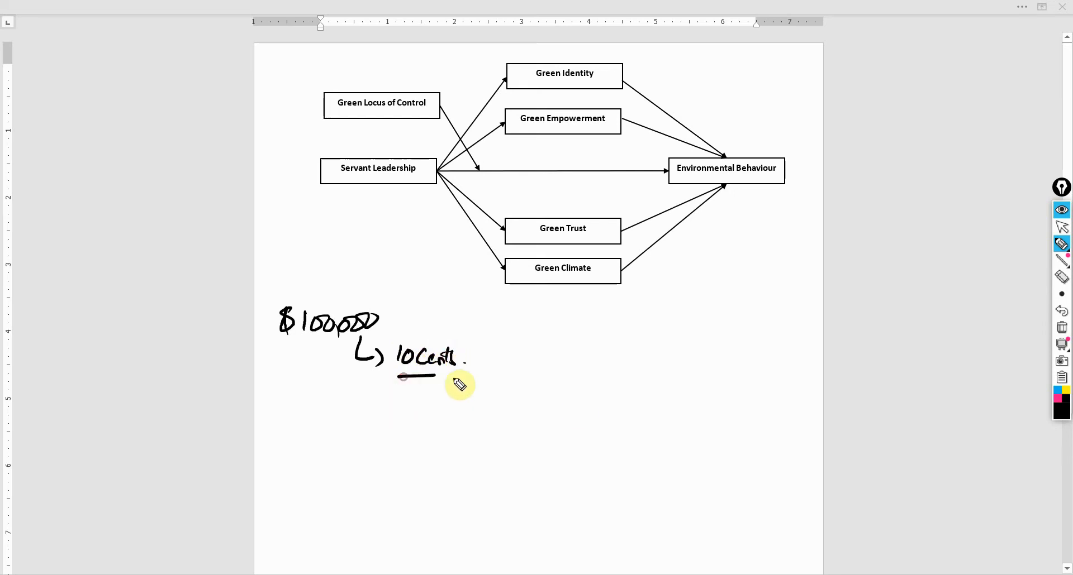
pyautogui.moveTo(383, 334); pyautogui.dragTo(471, 370)
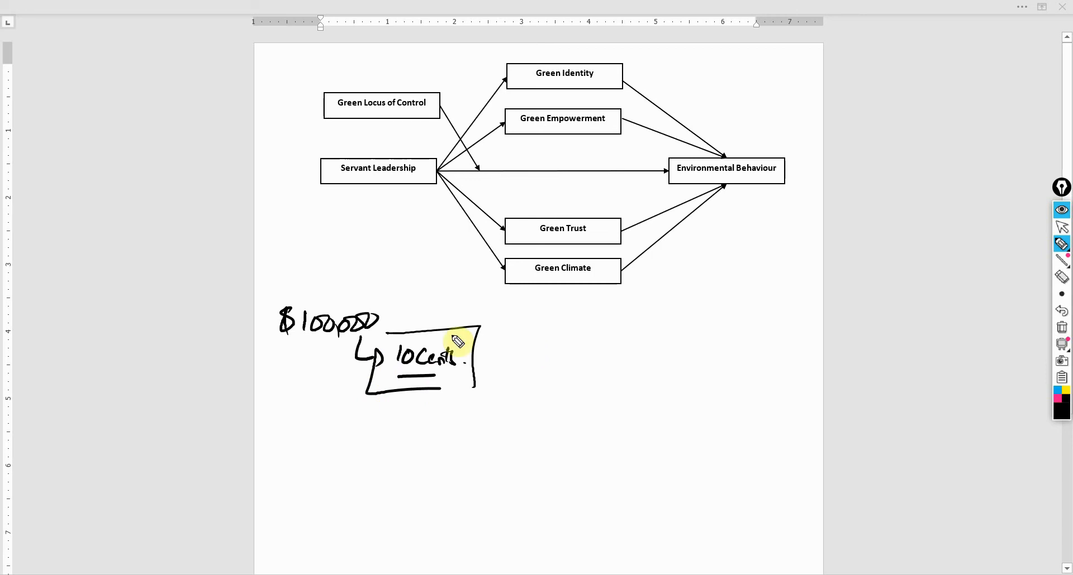
# Step: Draw an arrow from the boxed note to a written, circled Negative
pyautogui.moveTo(480, 355); pyautogui.dragTo(532, 345)
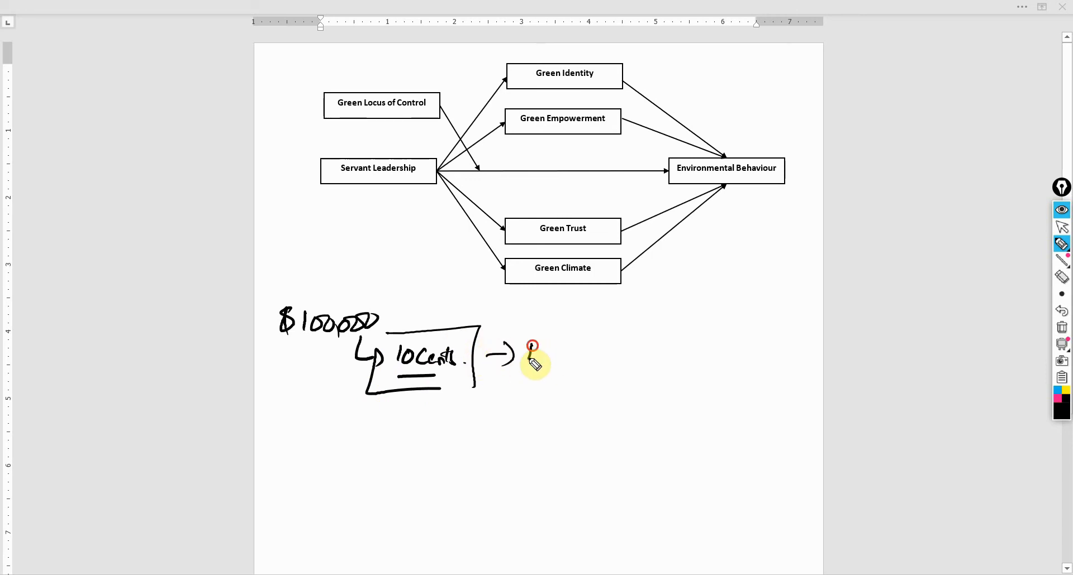
pyautogui.moveTo(531, 346); pyautogui.dragTo(581, 363)
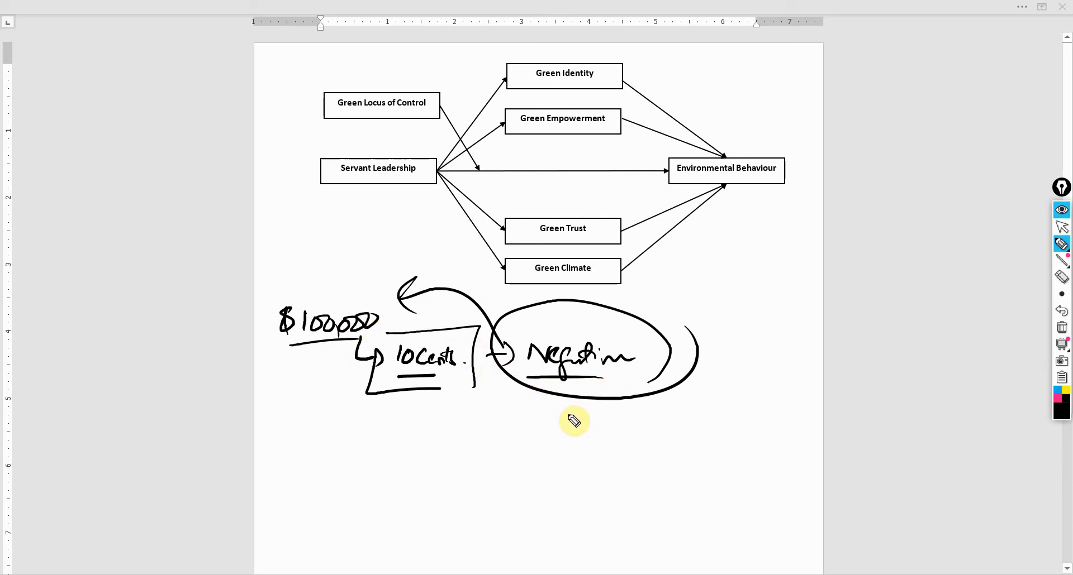
# Step: Write and box Insignificant beneath the circled Negative
pyautogui.moveTo(537, 418); pyautogui.dragTo(561, 425)
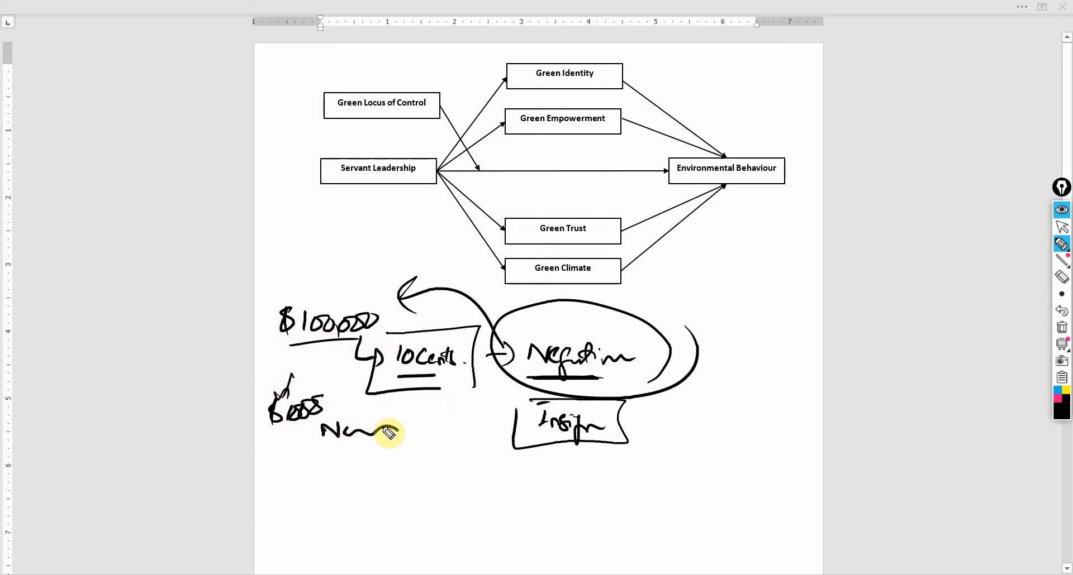
# Step: Write Significant under Non, then add Null not and Insig/Sig notes around the circled Negative
pyautogui.moveTo(322, 468); pyautogui.dragTo(403, 468)
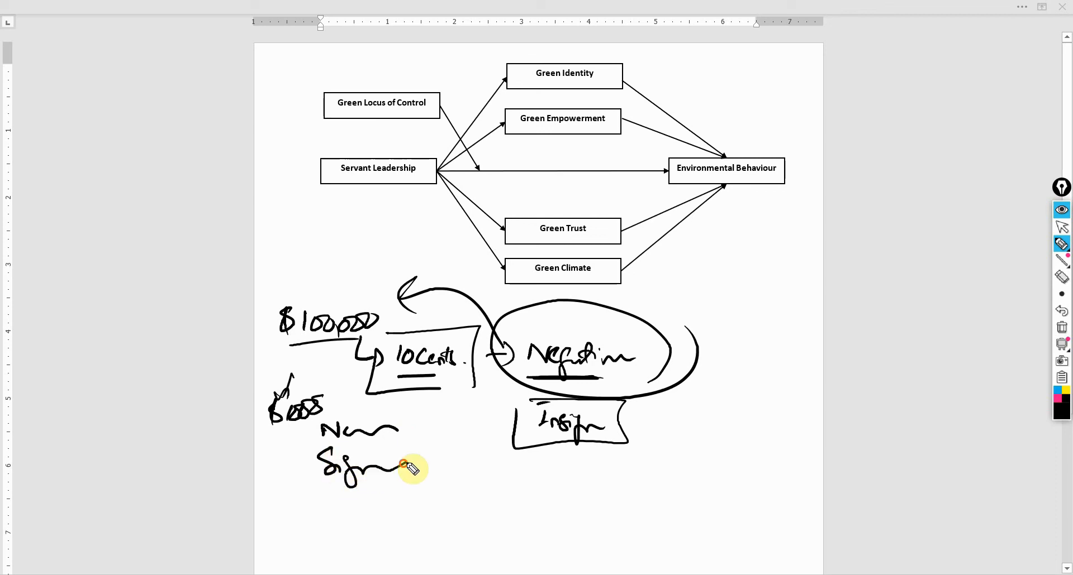
pyautogui.moveTo(678, 422)
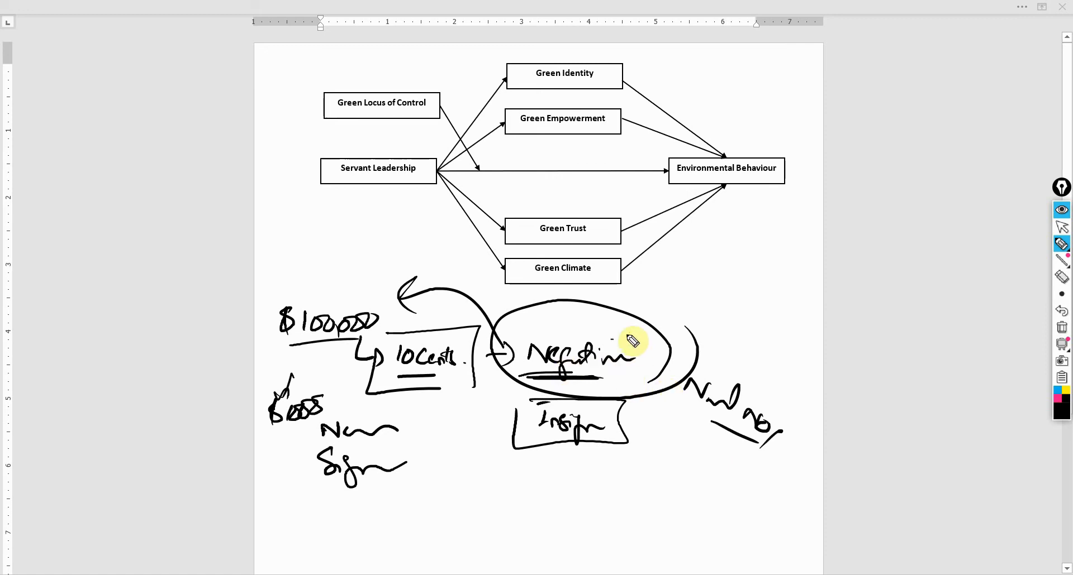
pyautogui.moveTo(615, 349); pyautogui.dragTo(697, 300)
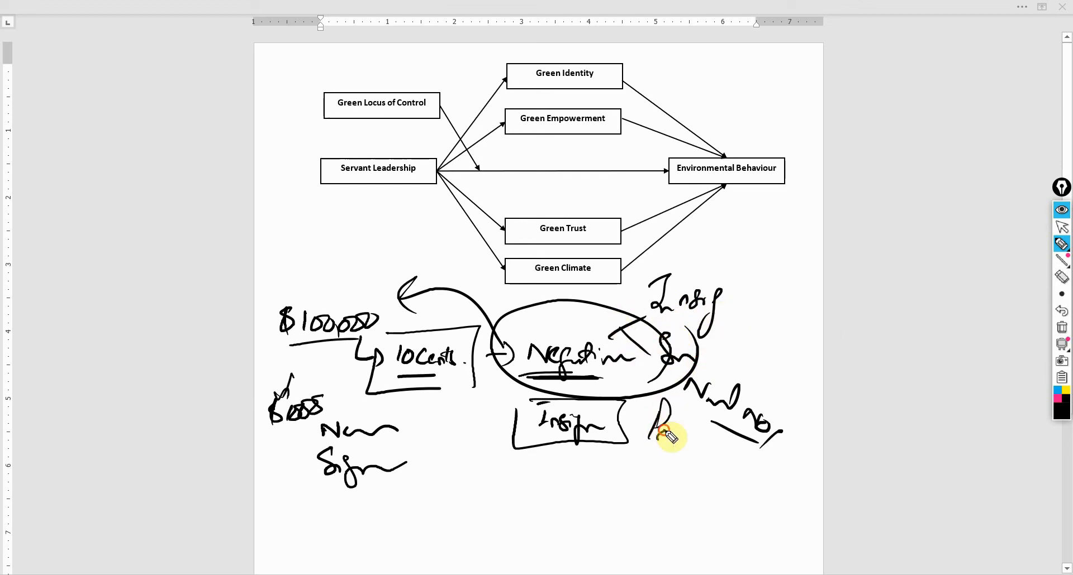
pyautogui.moveTo(657, 434); pyautogui.dragTo(691, 445)
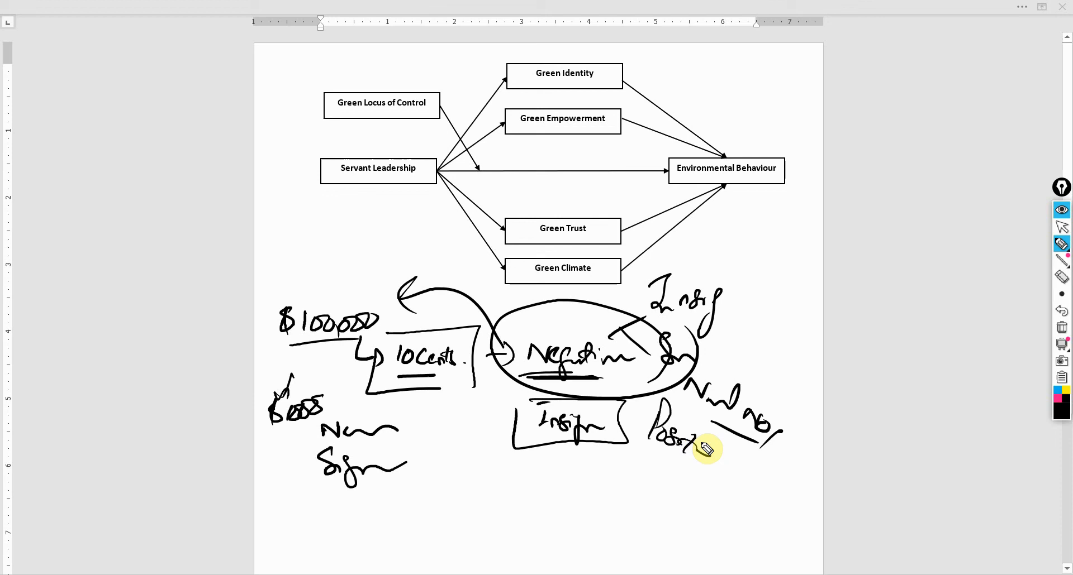